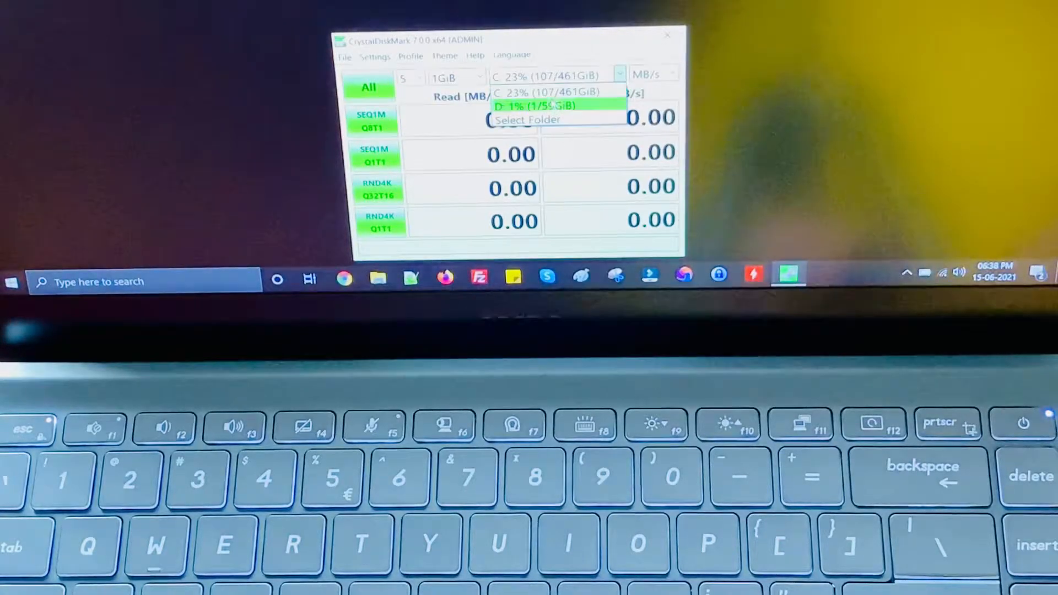
# Step: Target the D: pen drive (1/59GiB) and start the full benchmark with all tests
pyautogui.click(546, 106)
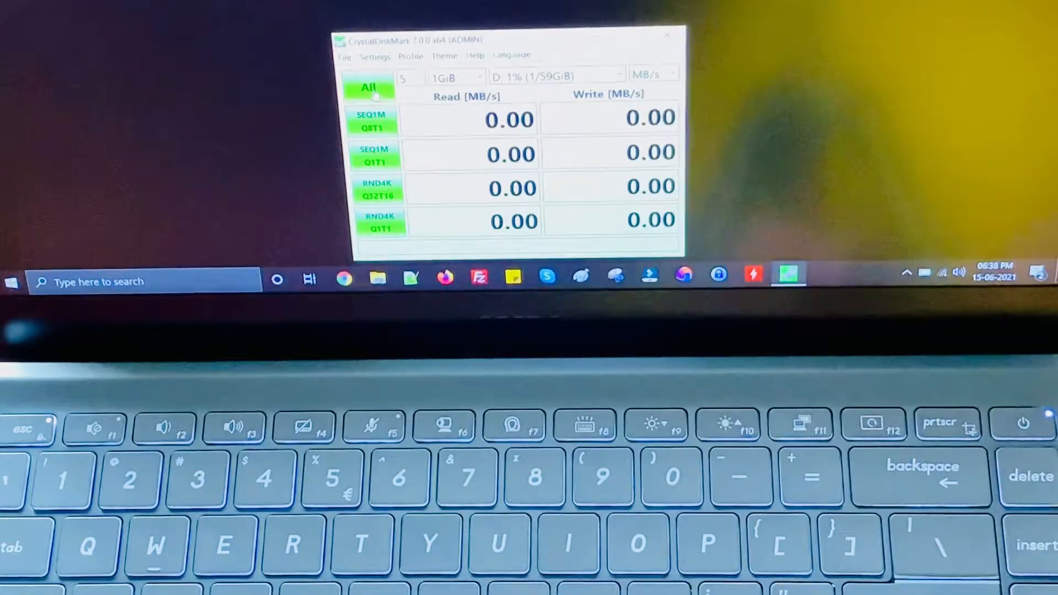
pyautogui.click(370, 87)
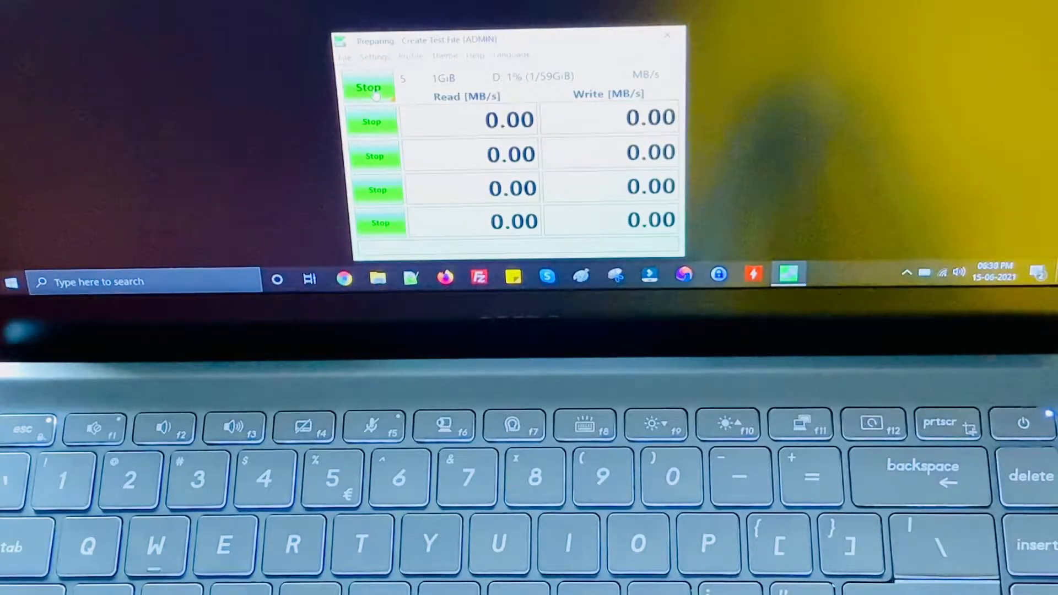